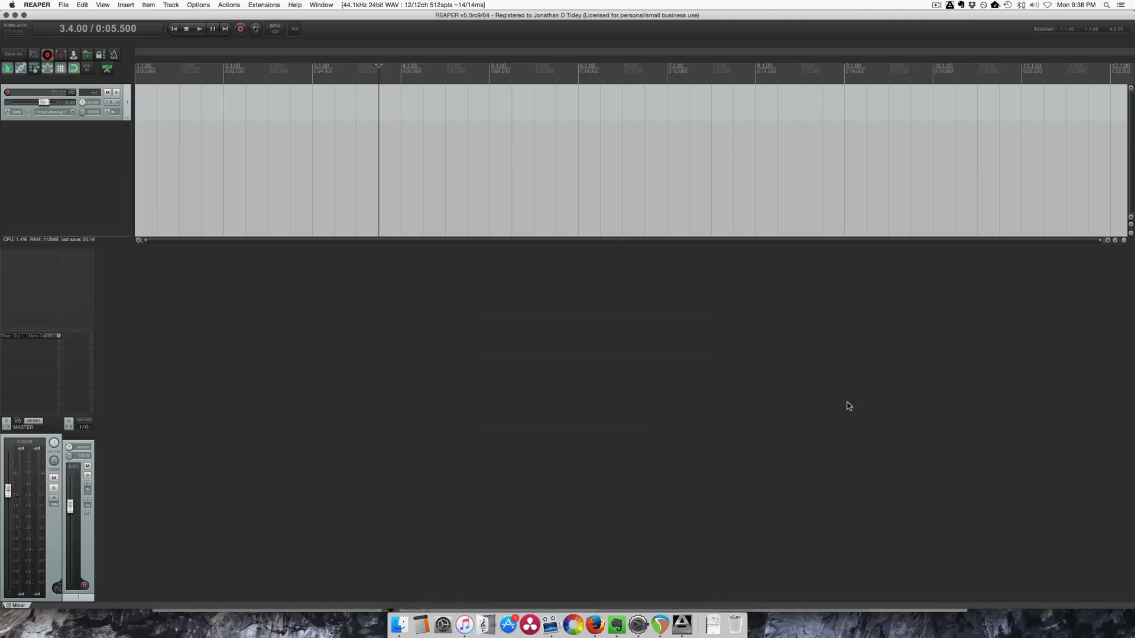
pyautogui.moveTo(299, 452)
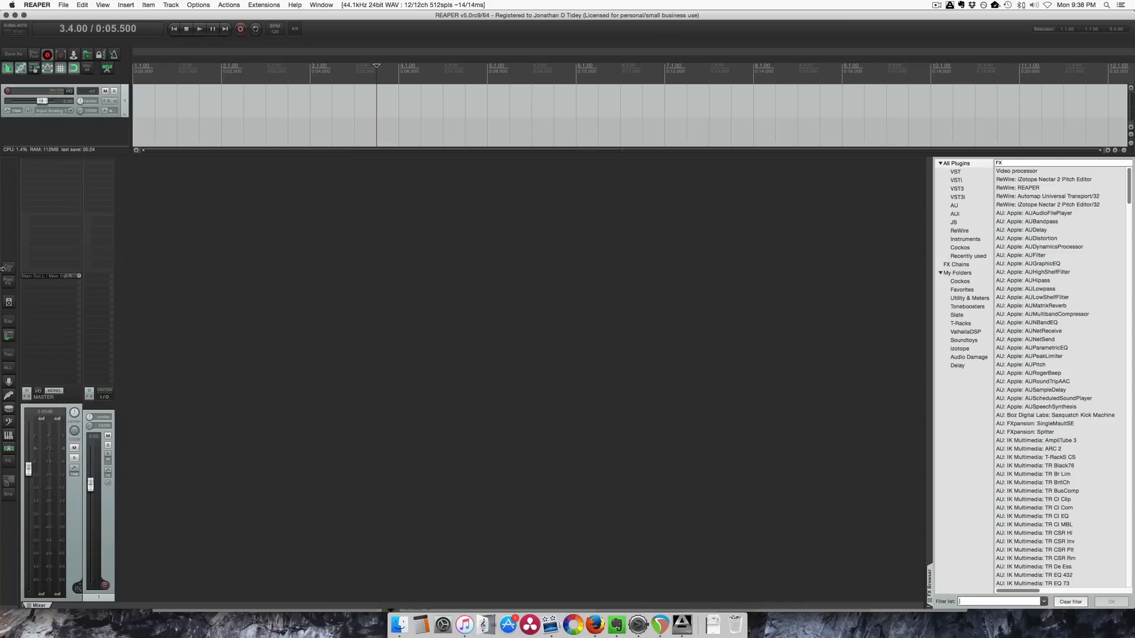
pyautogui.moveTo(755, 391)
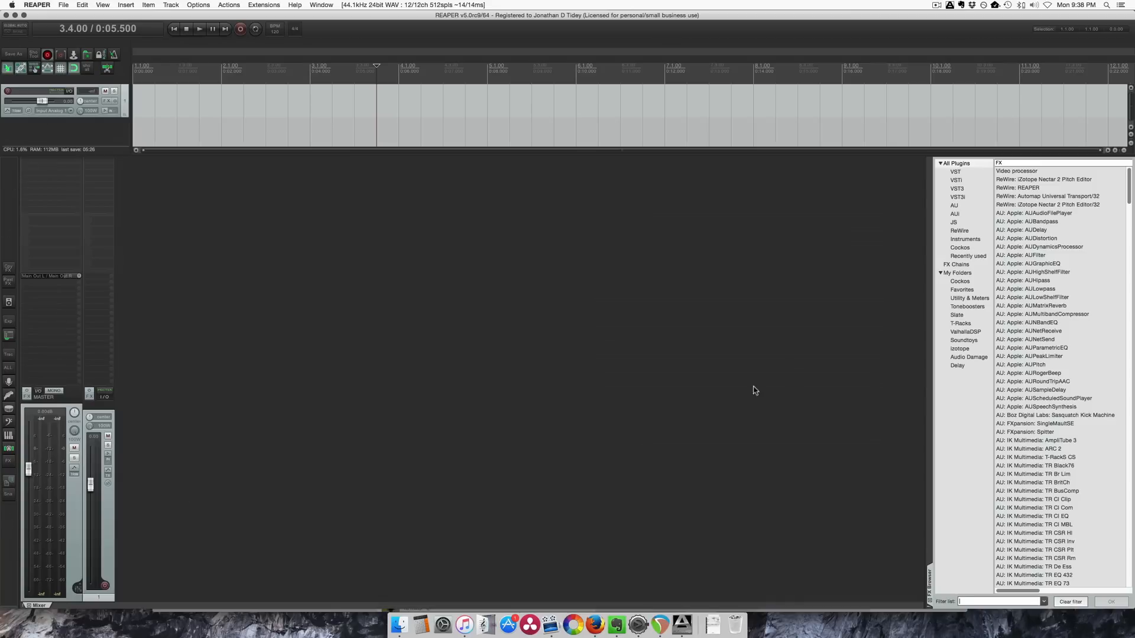
pyautogui.moveTo(1079, 150)
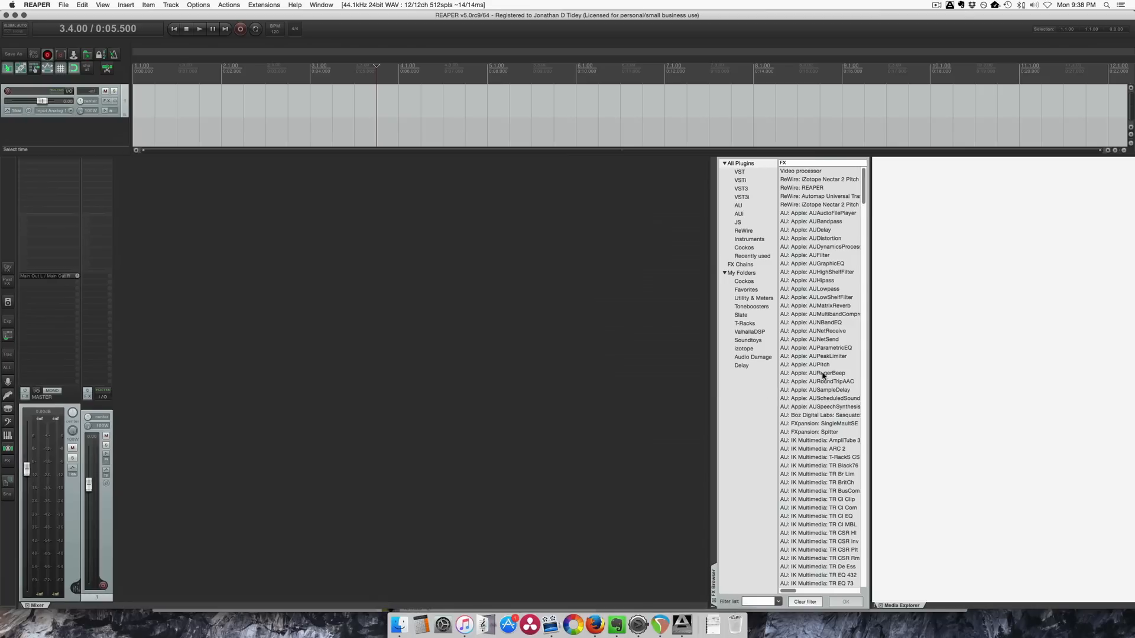
# Review the media explorer's settings while it stays docked beside the FX browser with the drum files listed
pyautogui.click(899, 606)
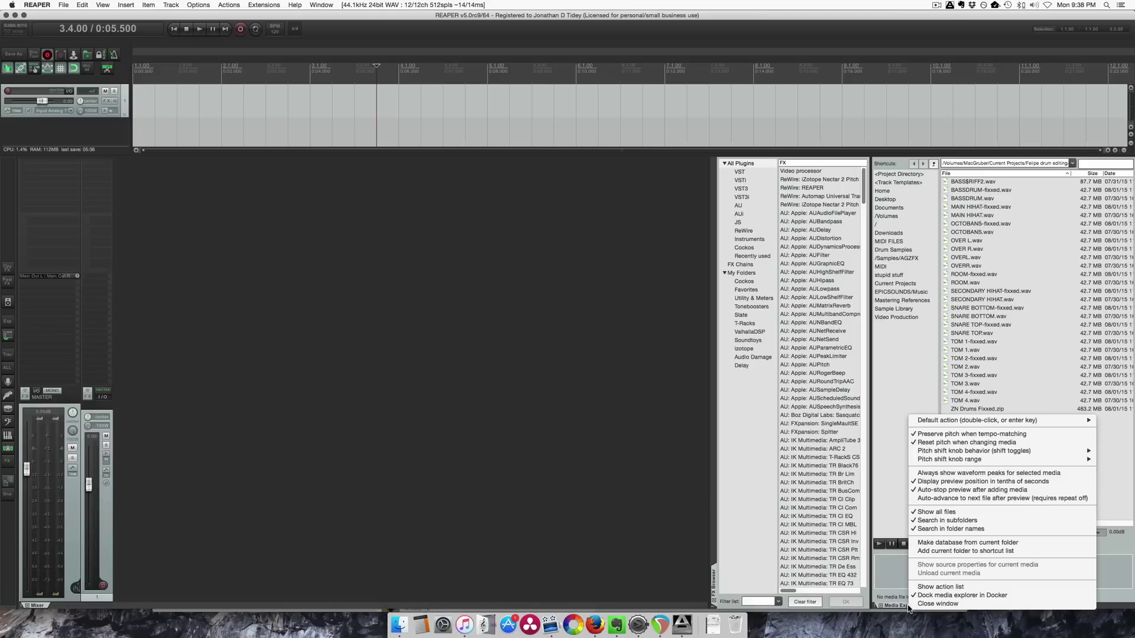
pyautogui.click(899, 605)
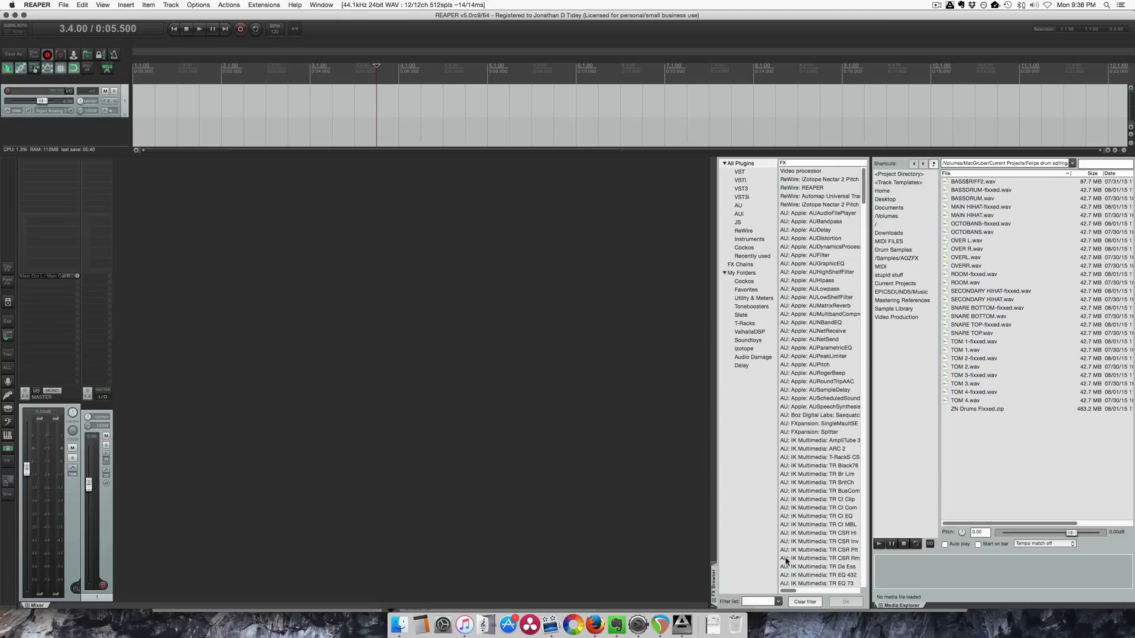
pyautogui.moveTo(344, 500)
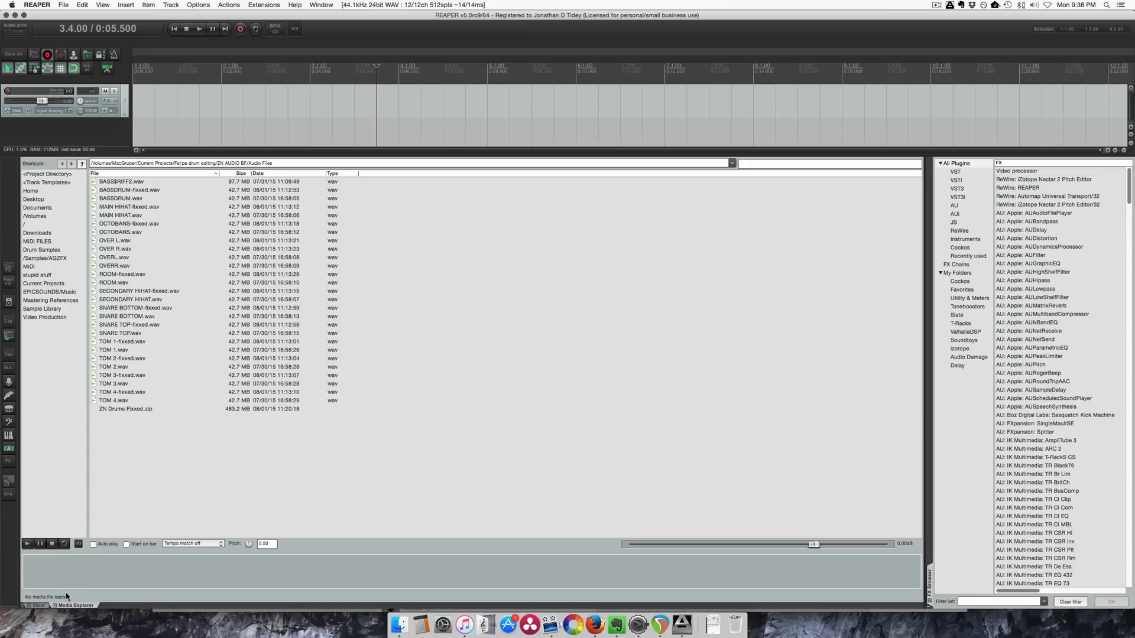
pyautogui.moveTo(62, 577)
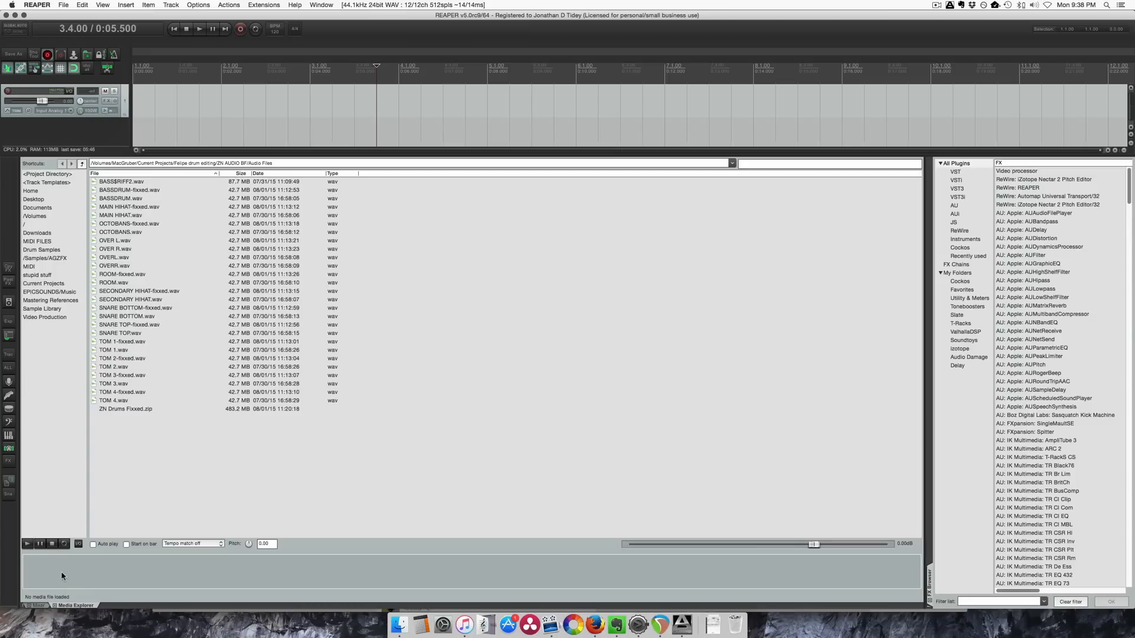
pyautogui.moveTo(1004, 232)
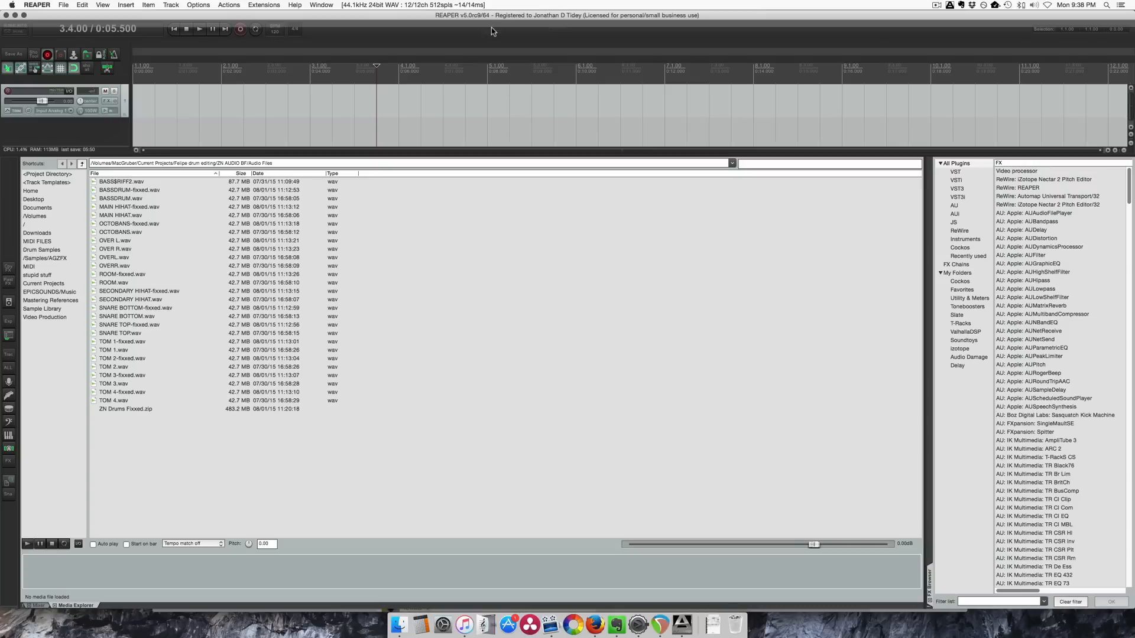
pyautogui.moveTo(389, 27)
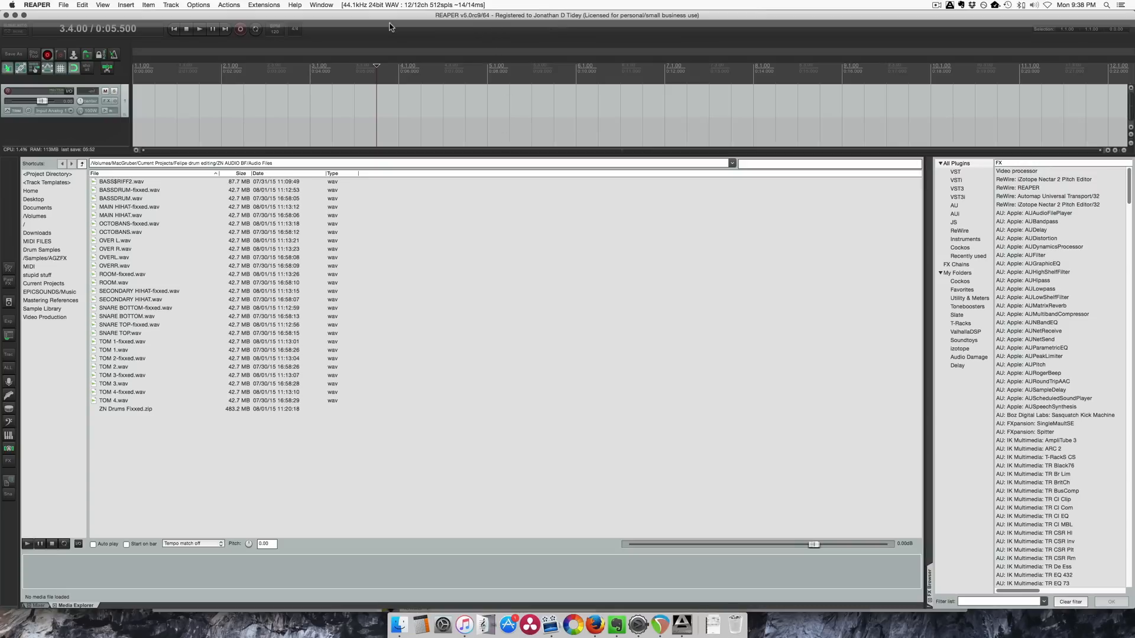
pyautogui.moveTo(592, 33)
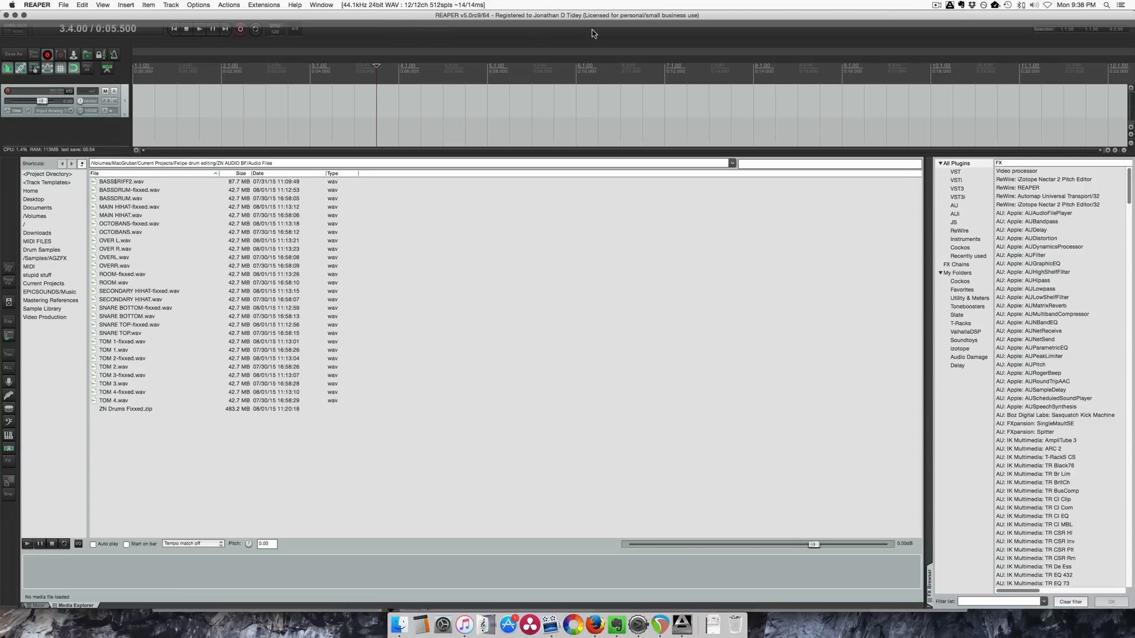
pyautogui.moveTo(447, 35)
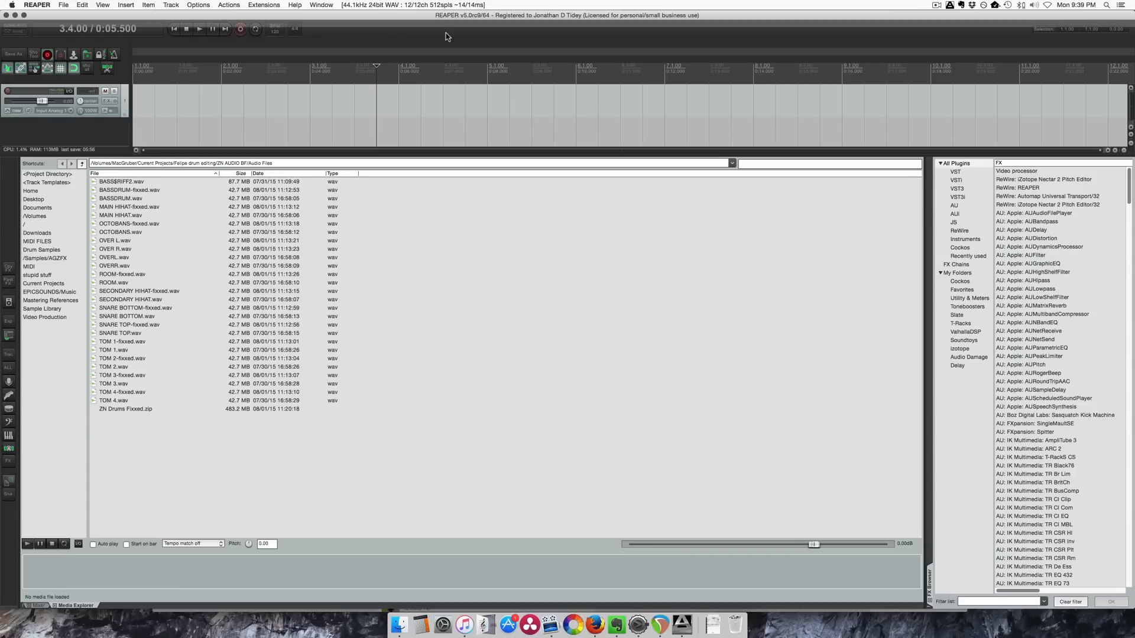
pyautogui.moveTo(628, 26)
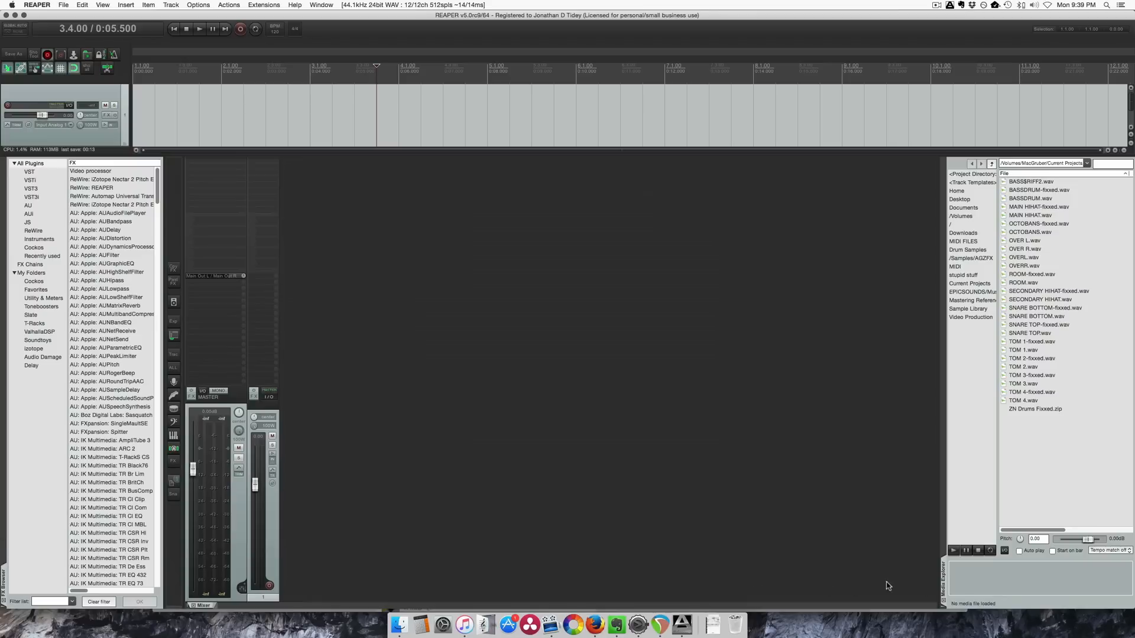
pyautogui.moveTo(945, 615)
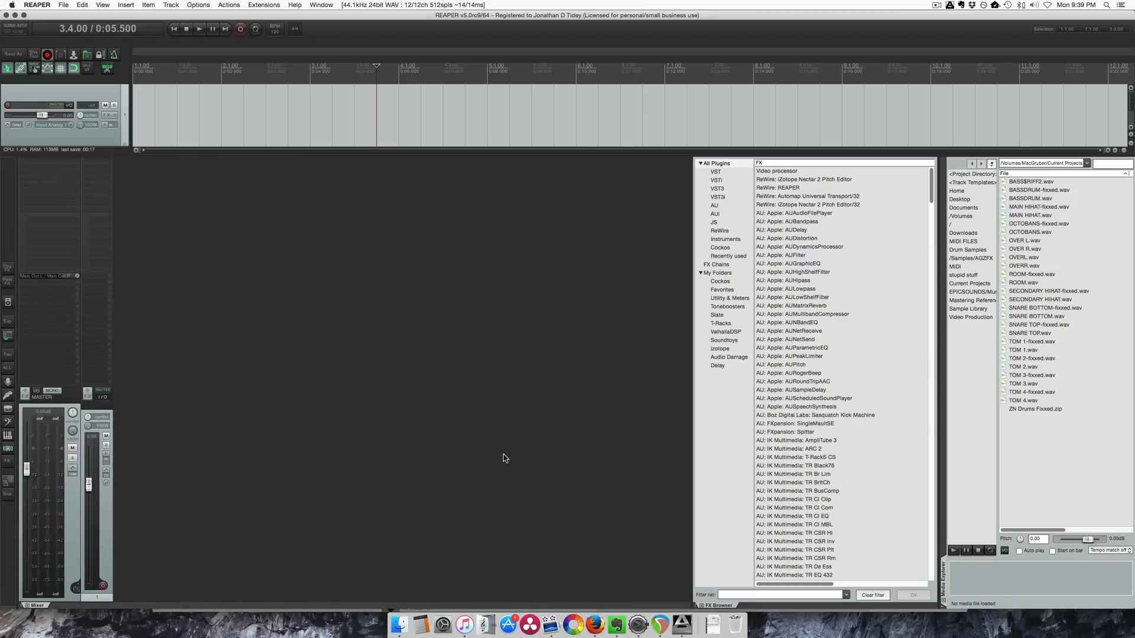
pyautogui.moveTo(511, 446)
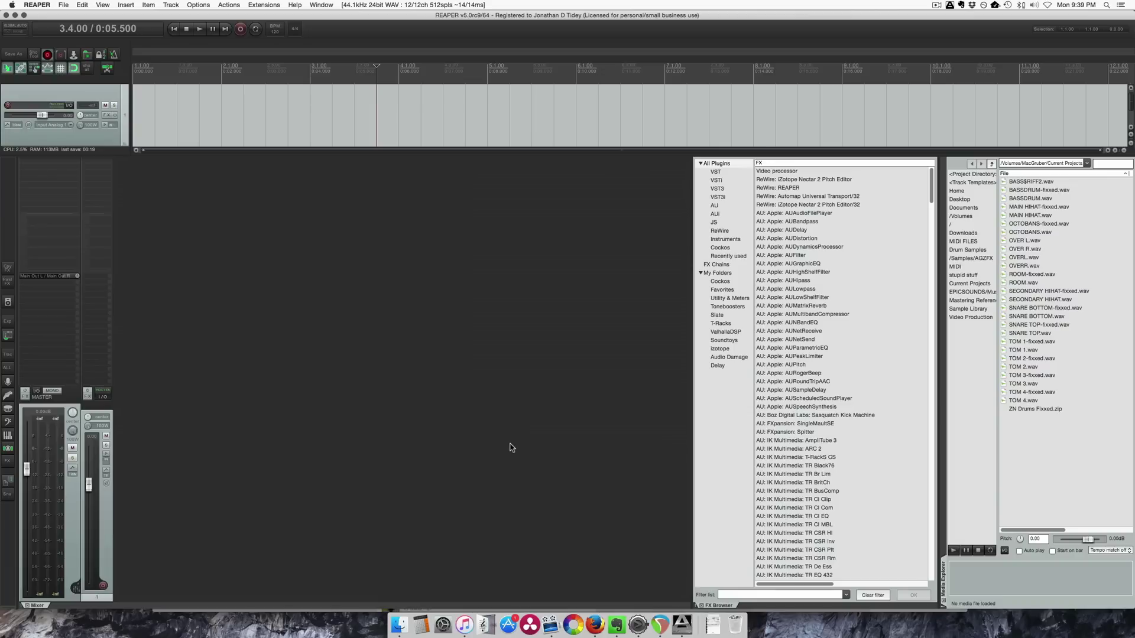
pyautogui.moveTo(564, 155)
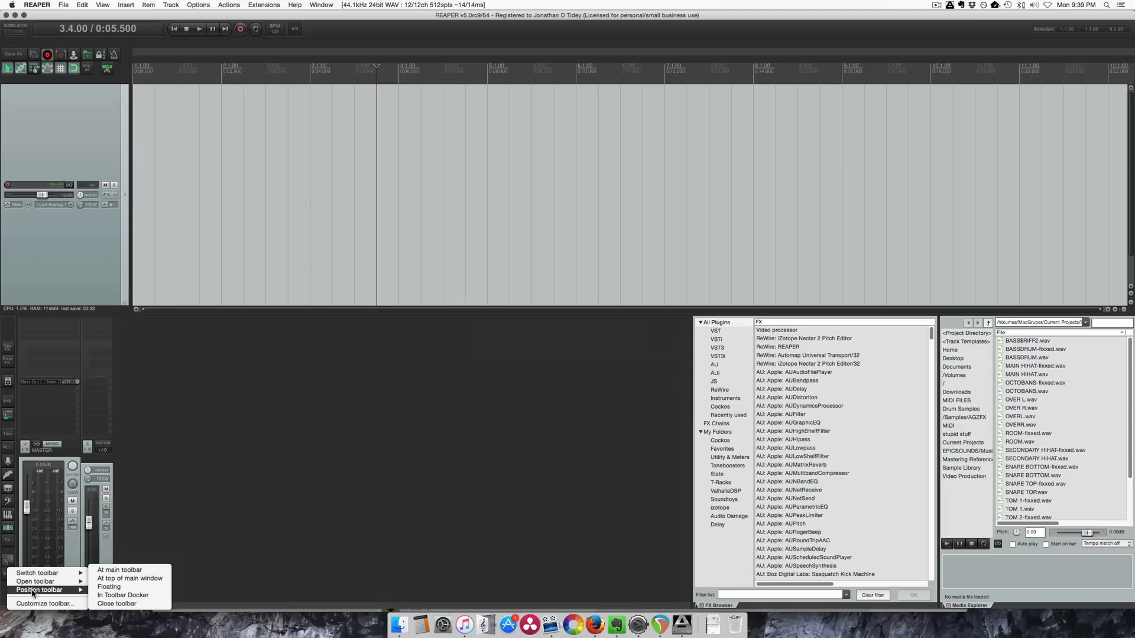
pyautogui.moveTo(109, 587)
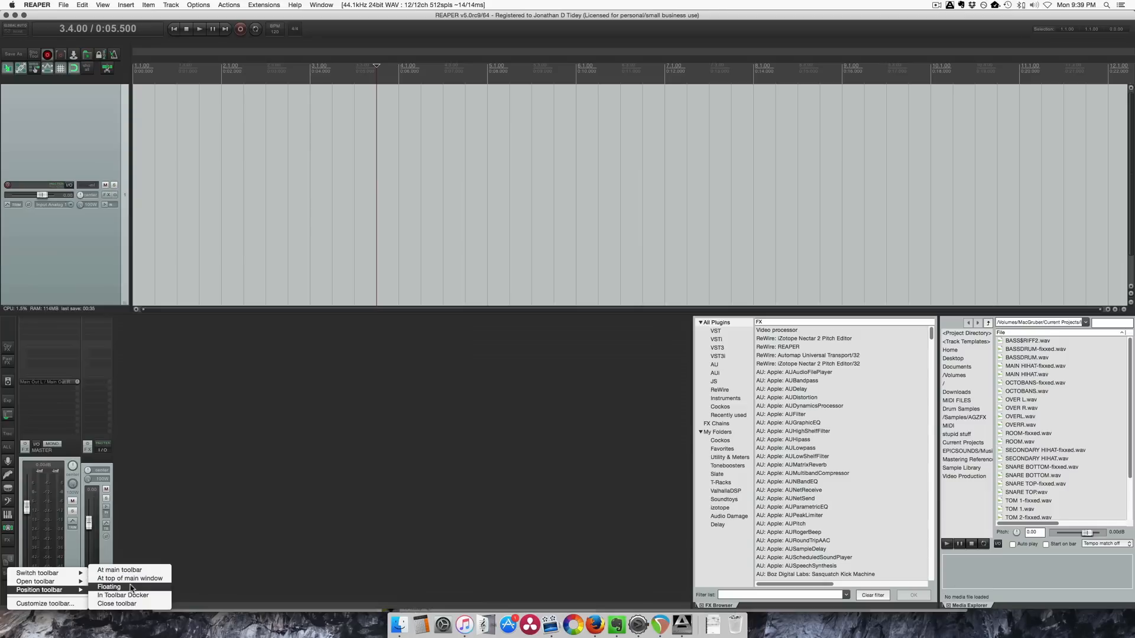
# Move the side toolbar into the bottom docker as its own tab next to the Mixer
pyautogui.click(109, 587)
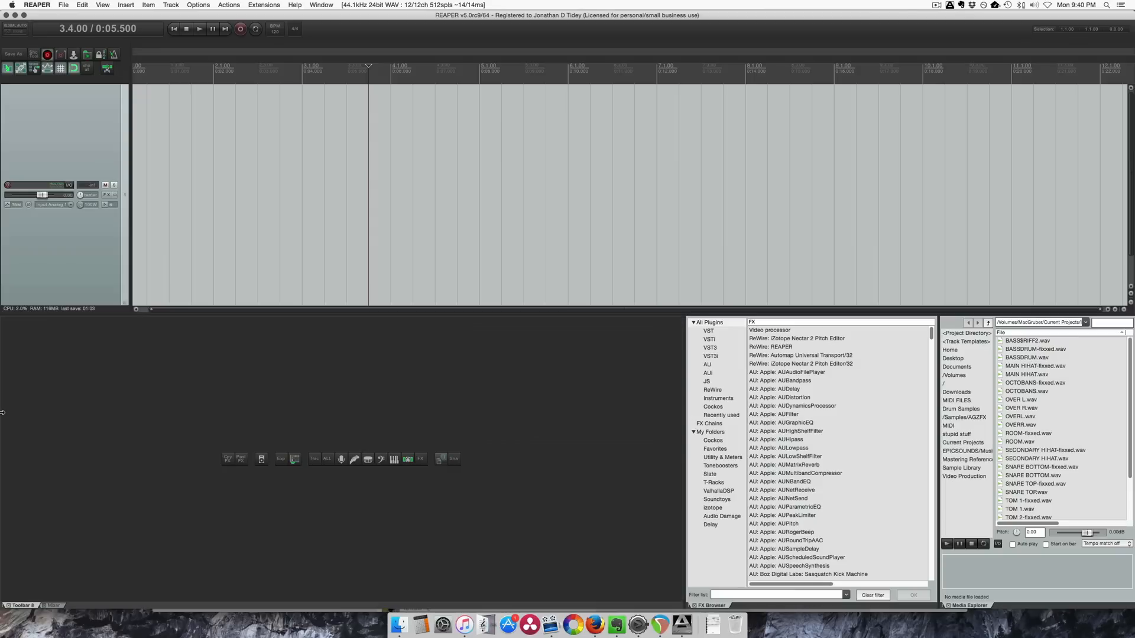
pyautogui.moveTo(684, 532)
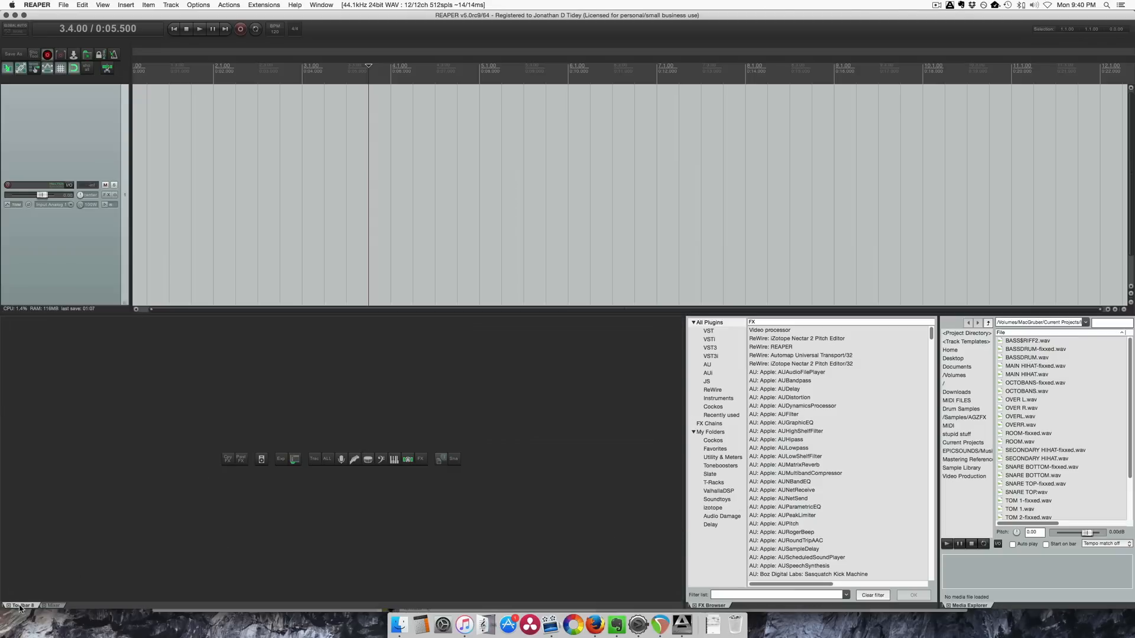
pyautogui.moveTo(25, 623)
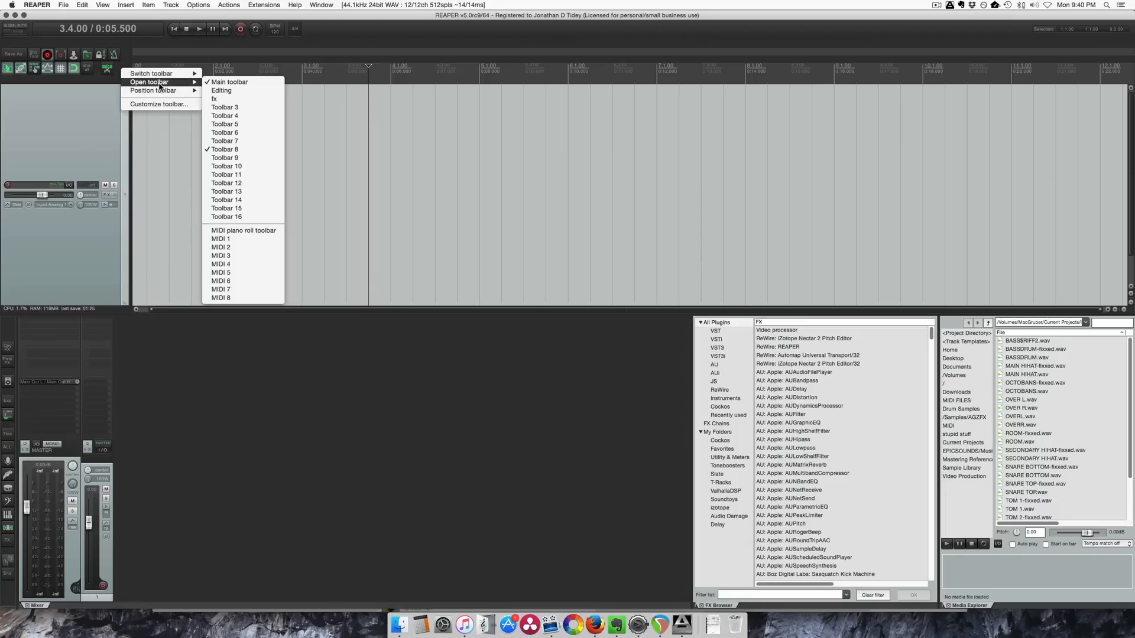
pyautogui.moveTo(245, 91)
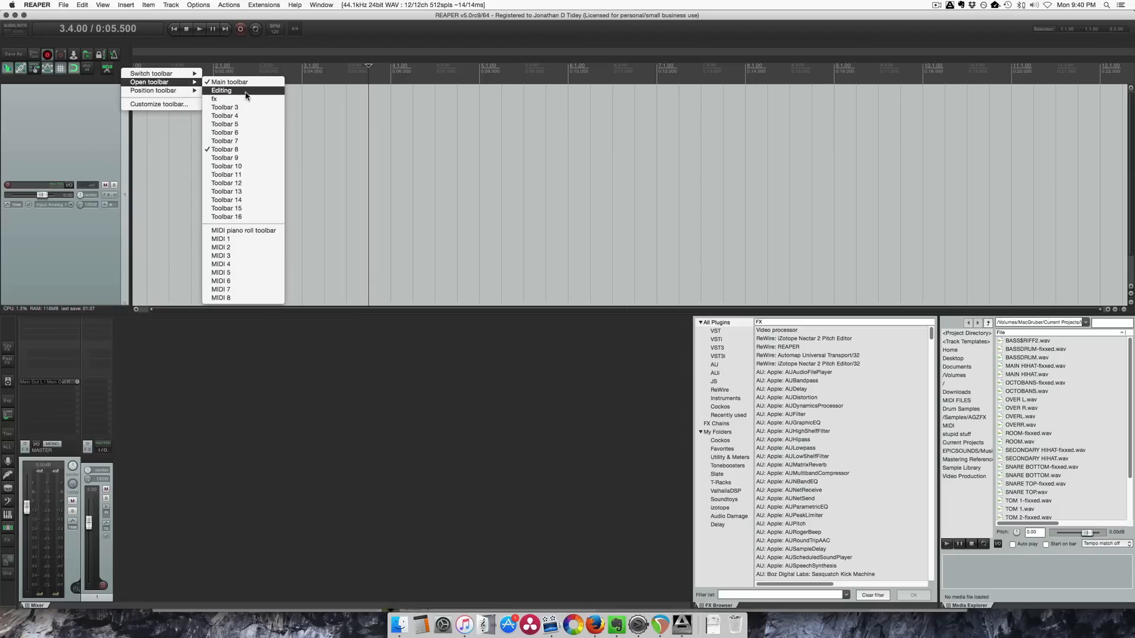
# Show the Editing toolbar and dock it along the top of the main window
pyautogui.click(221, 91)
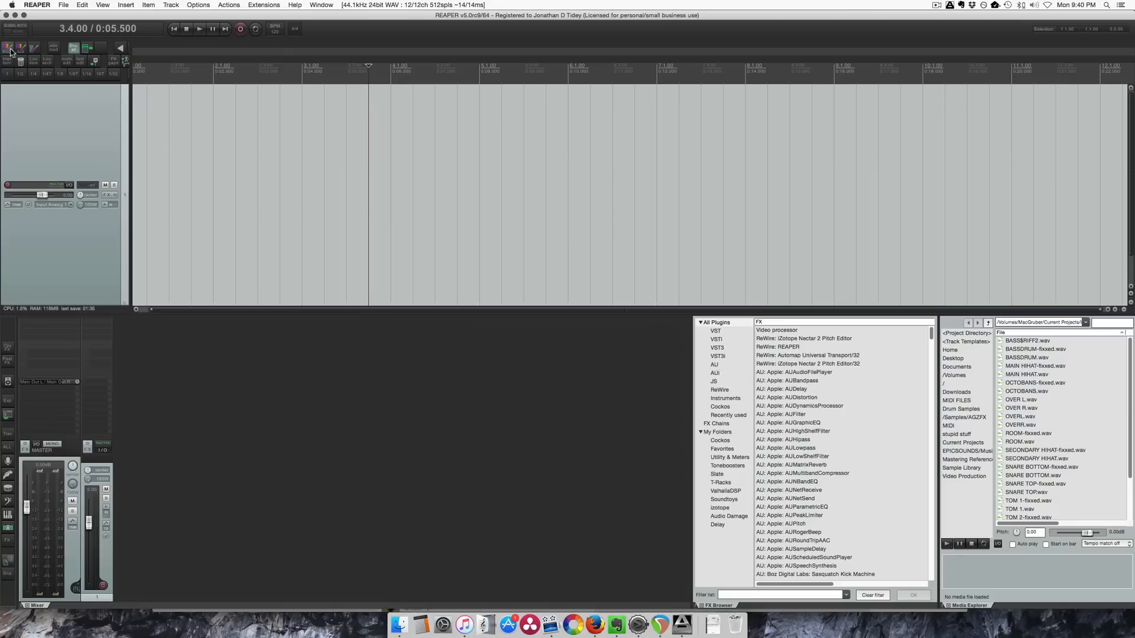
pyautogui.moveTo(124, 79)
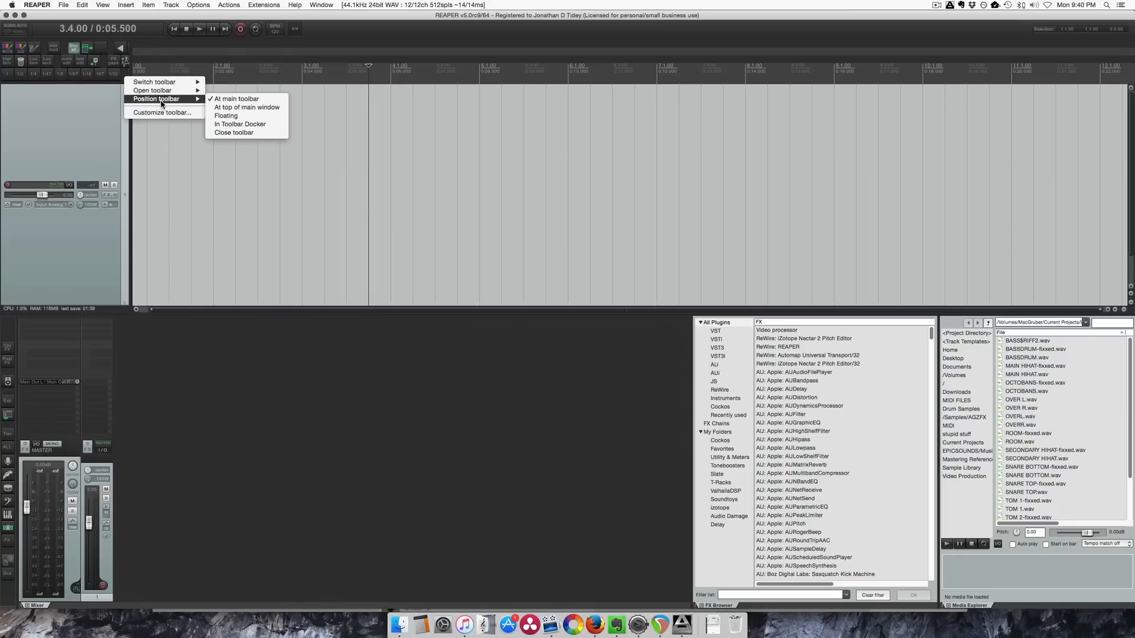
pyautogui.click(247, 107)
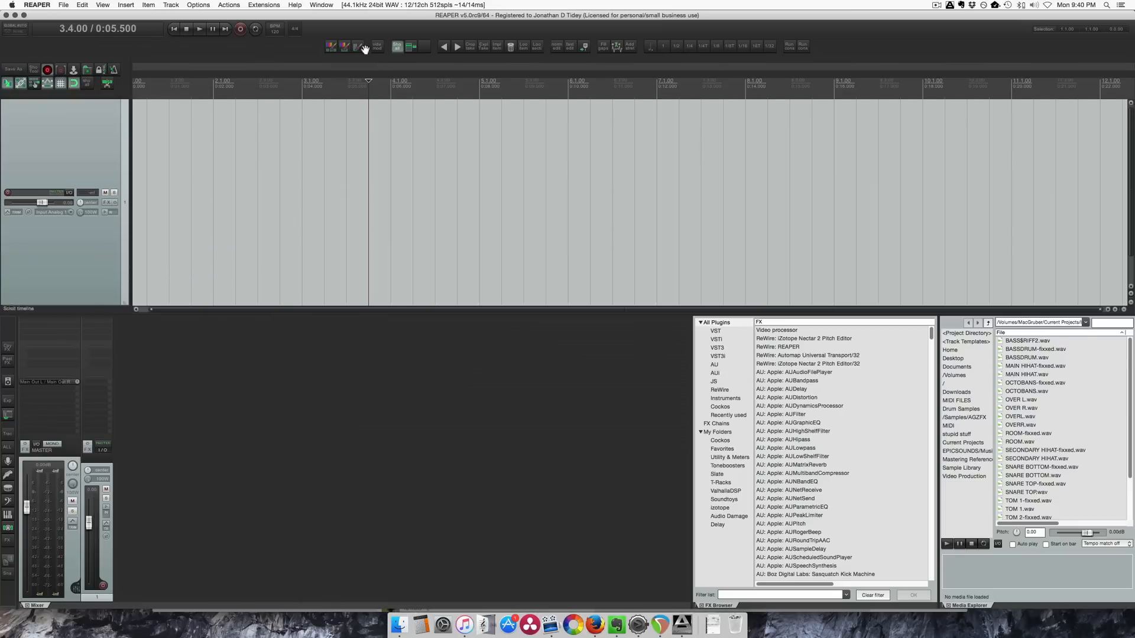
# Switch the editing toolbar to a floating window over the track area via Position toolbar > Floating
pyautogui.rightClick(365, 47)
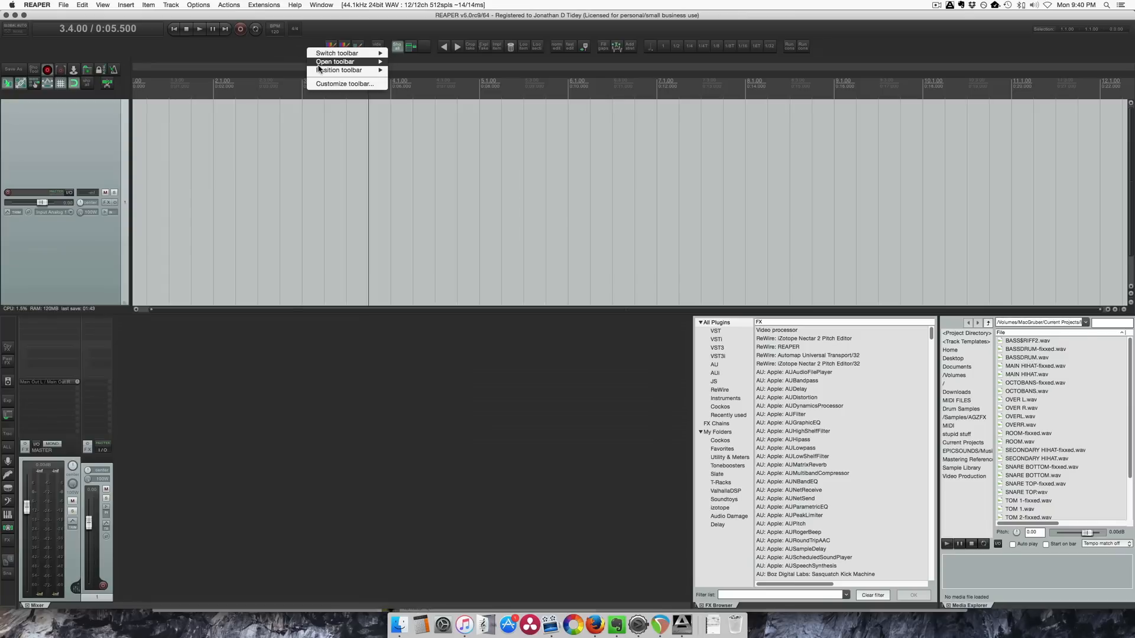
pyautogui.click(338, 70)
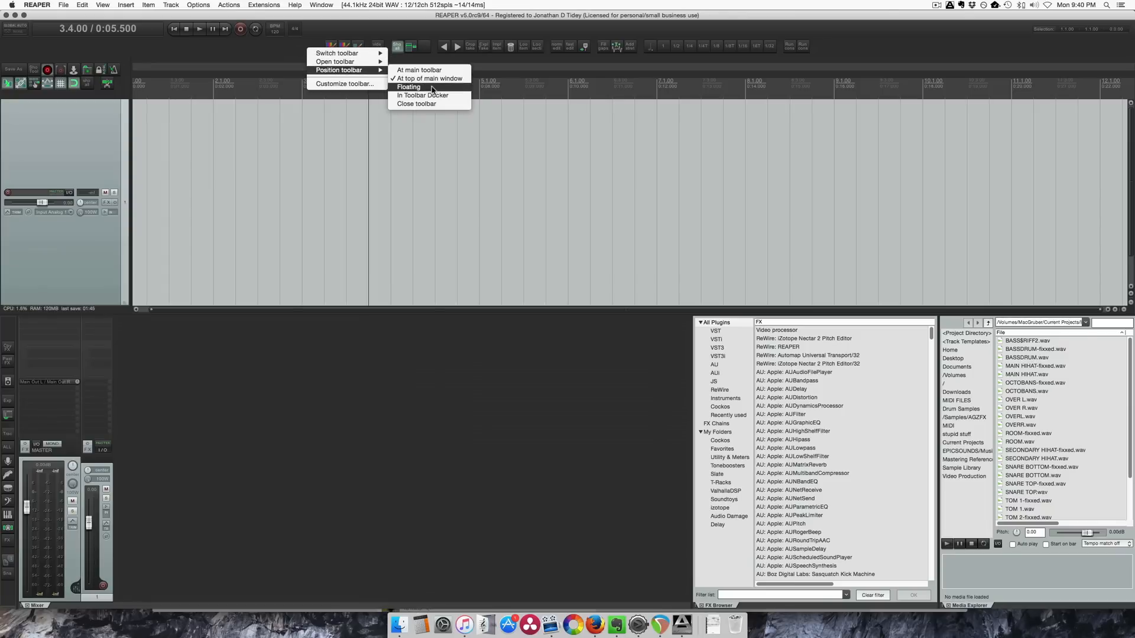
pyautogui.click(408, 86)
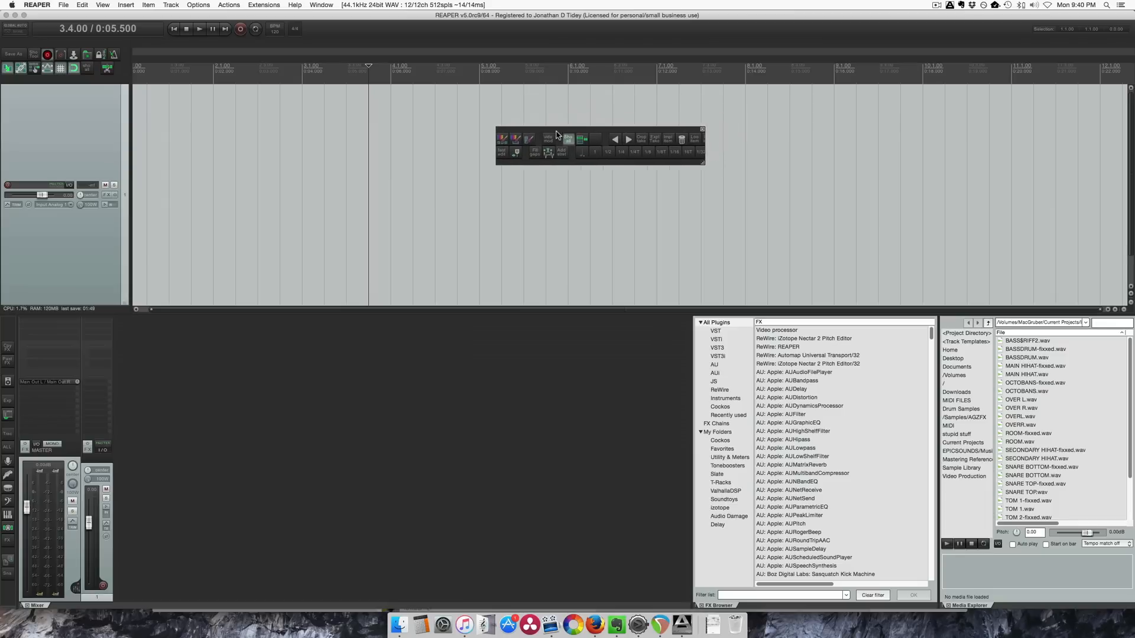
pyautogui.rightClick(556, 135)
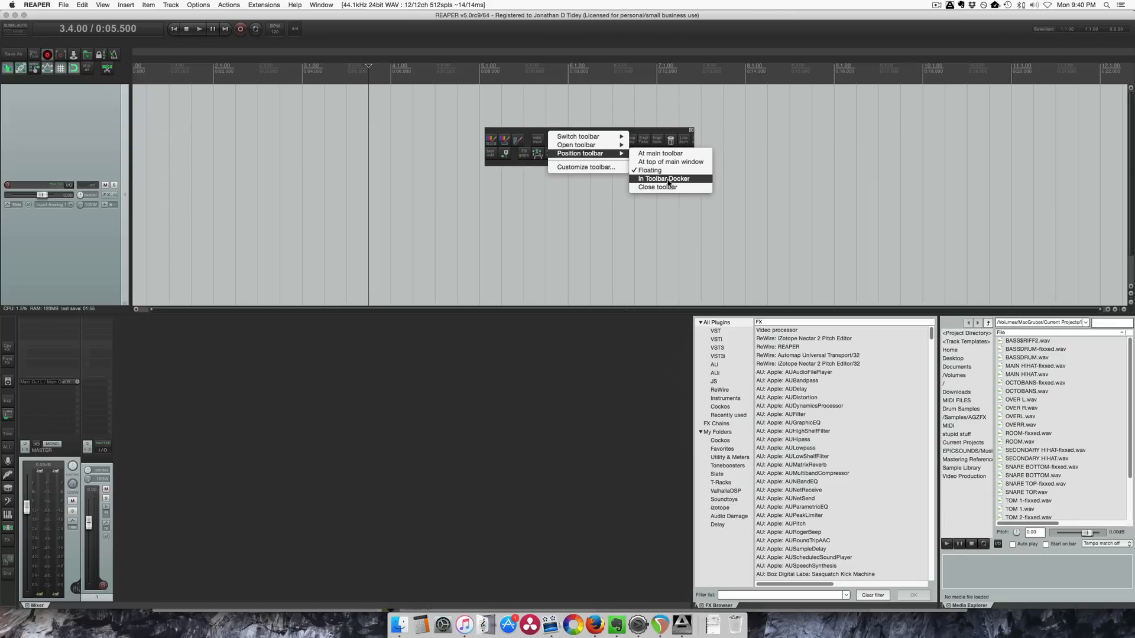
pyautogui.moveTo(656, 187)
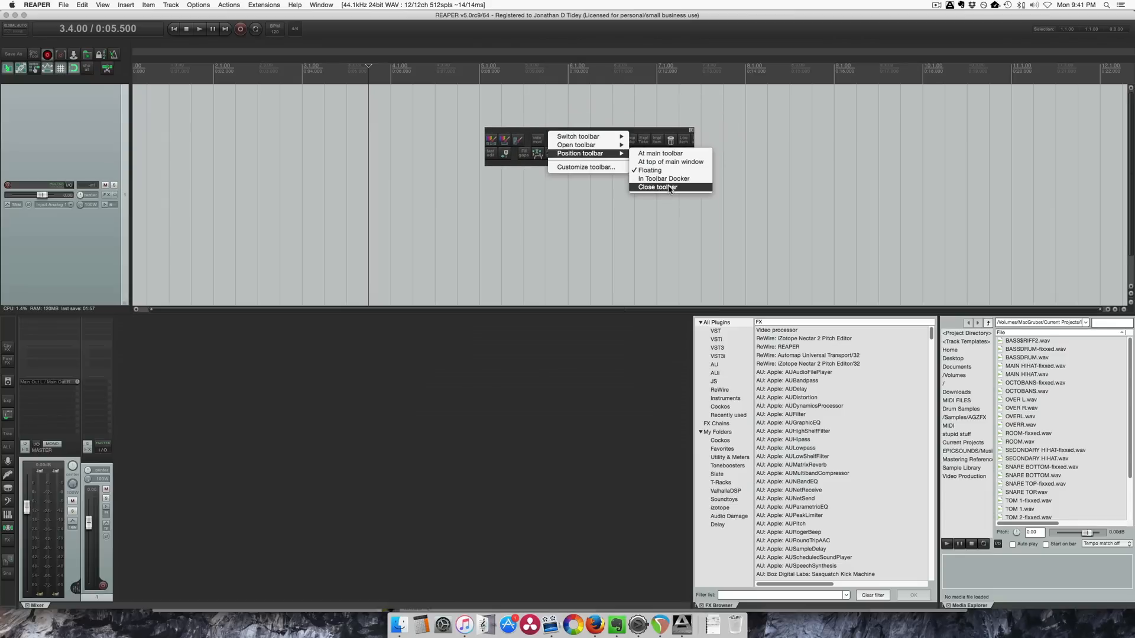
pyautogui.moveTo(669, 162)
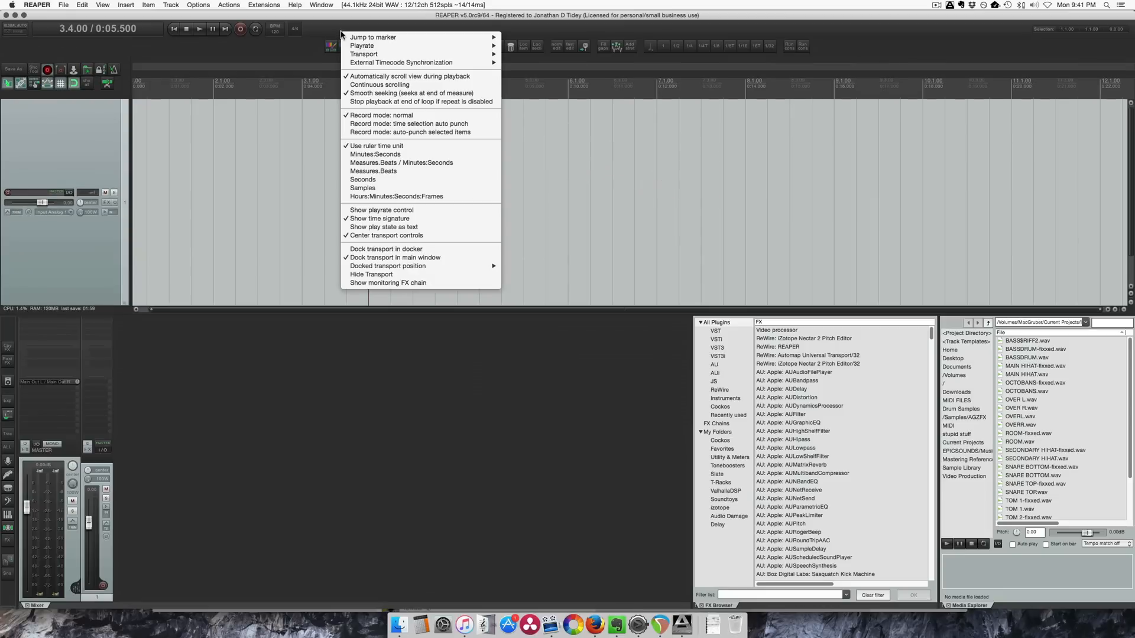
pyautogui.click(364, 53)
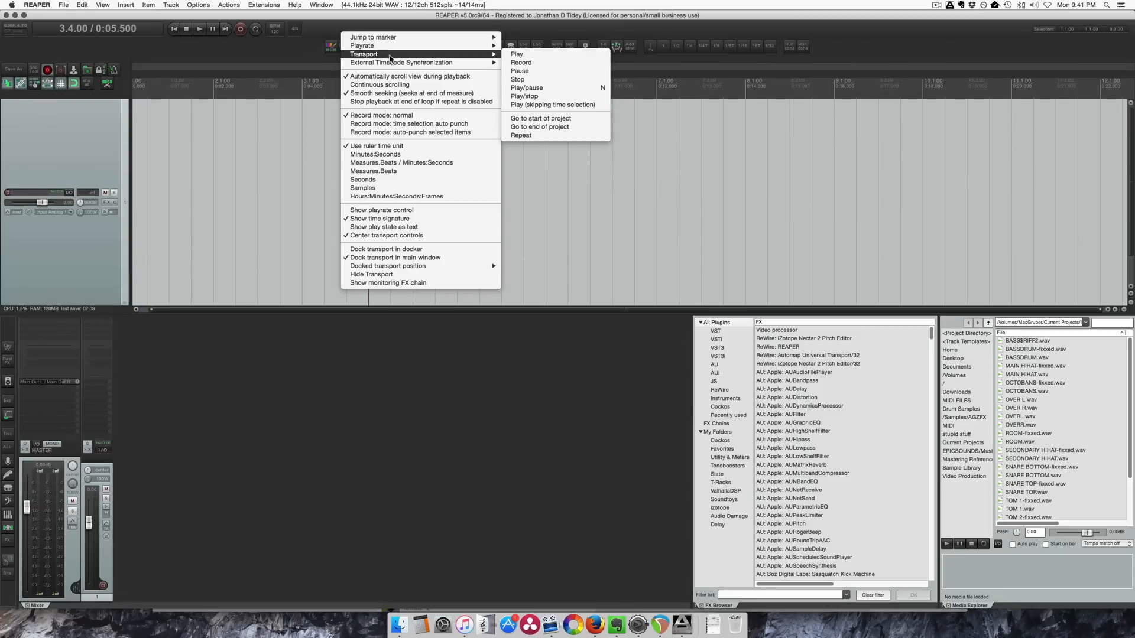
pyautogui.moveTo(385, 250)
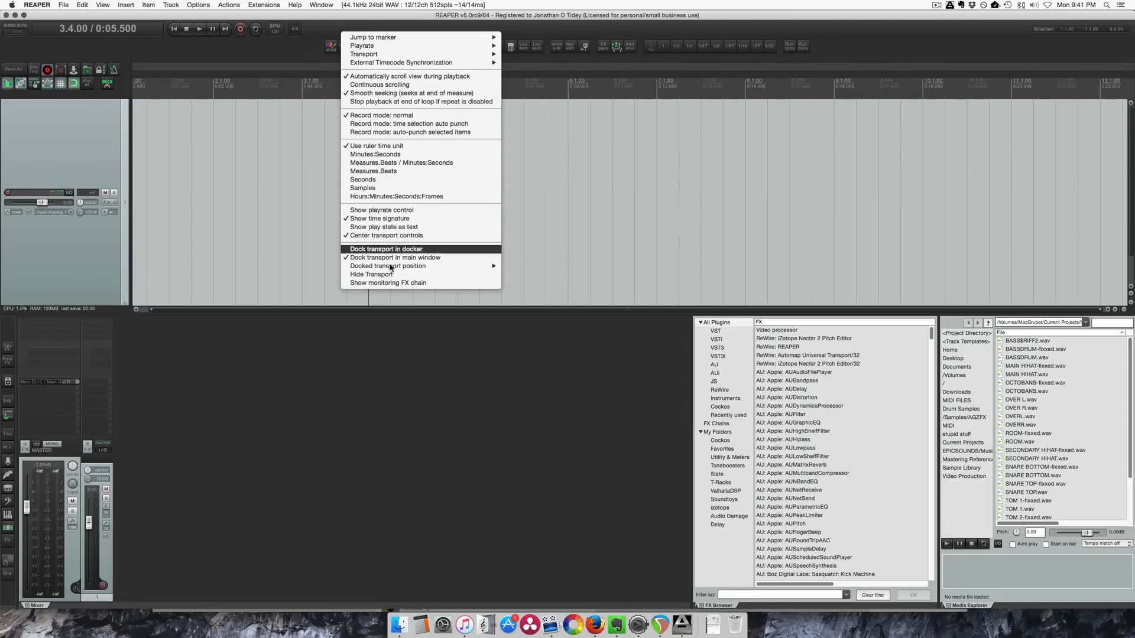
pyautogui.moveTo(388, 266)
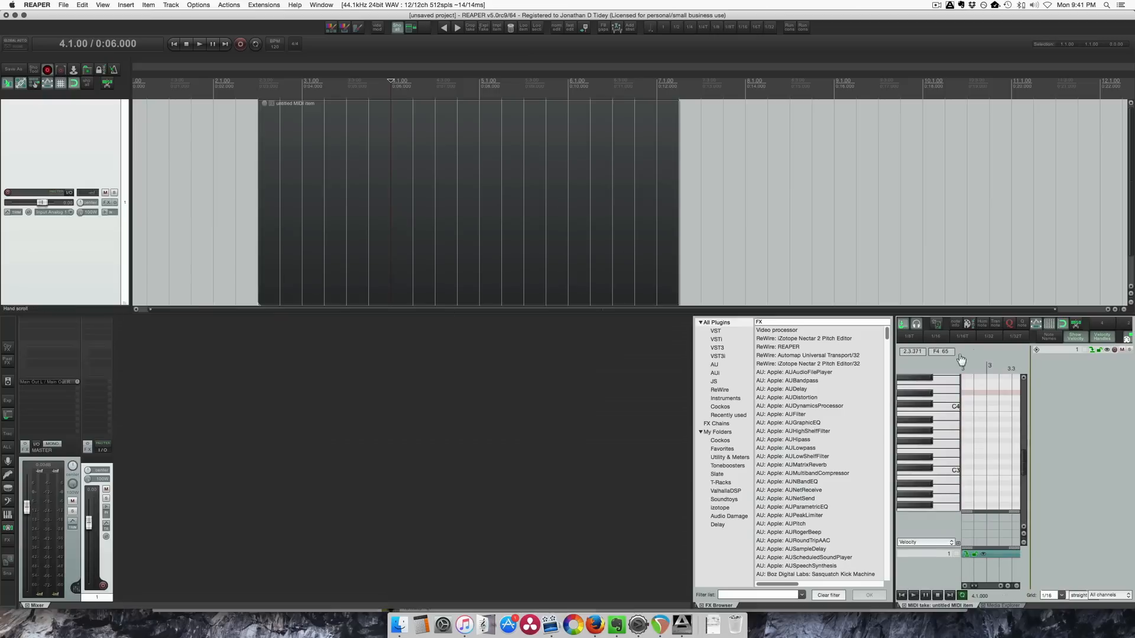
pyautogui.moveTo(836, 369)
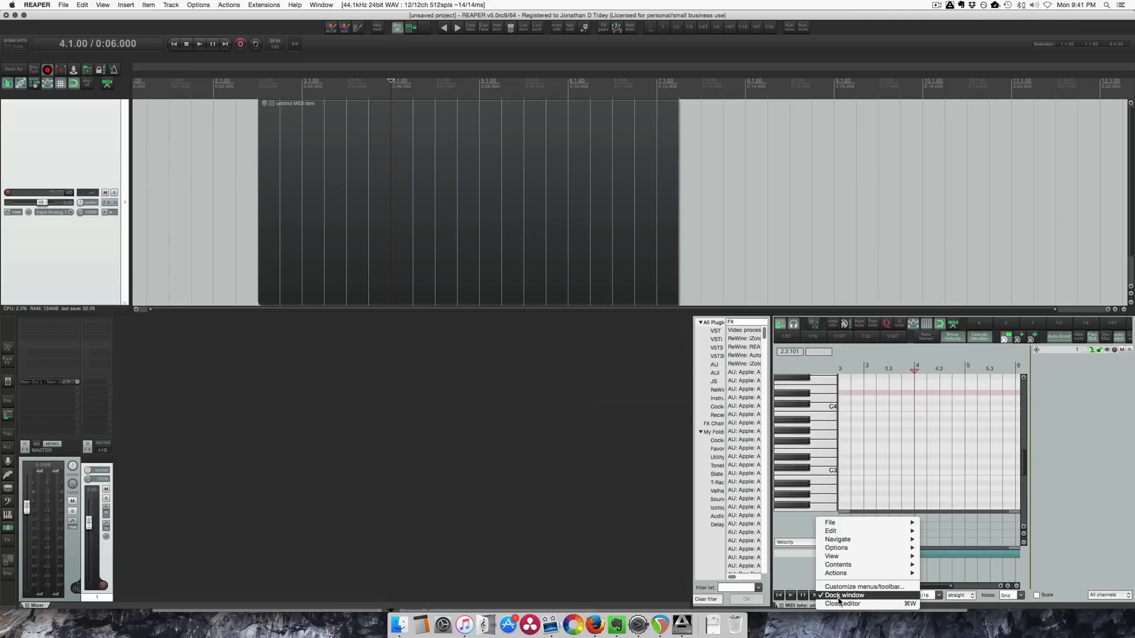
# Uncheck Dock window so the MIDI editor for the untitled item floats in its own window
pyautogui.click(842, 594)
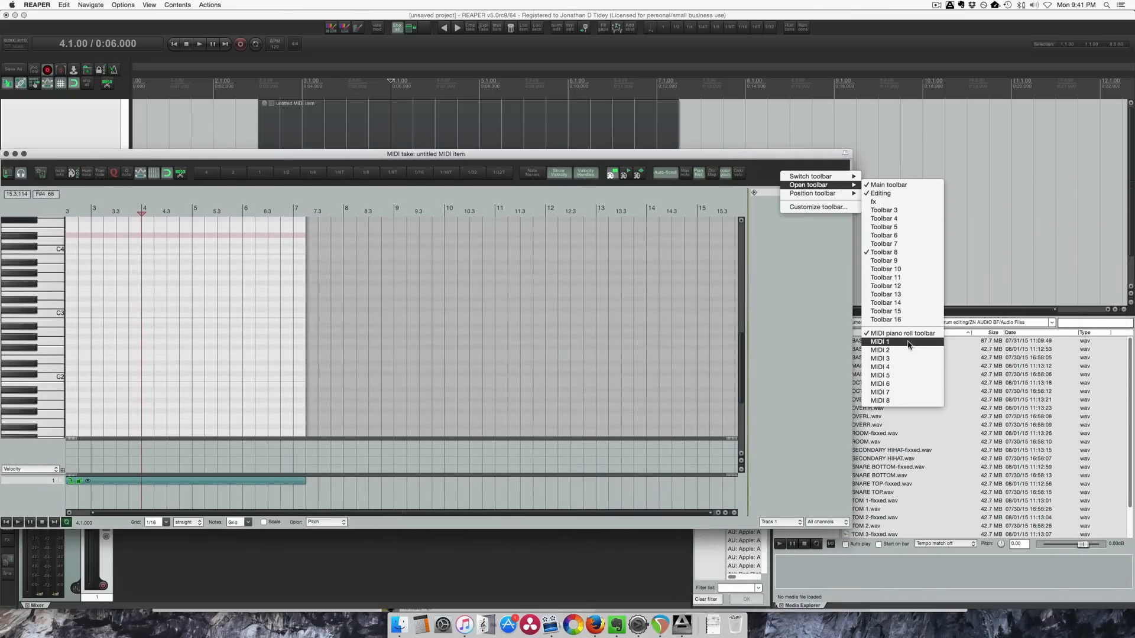
pyautogui.moveTo(900, 333)
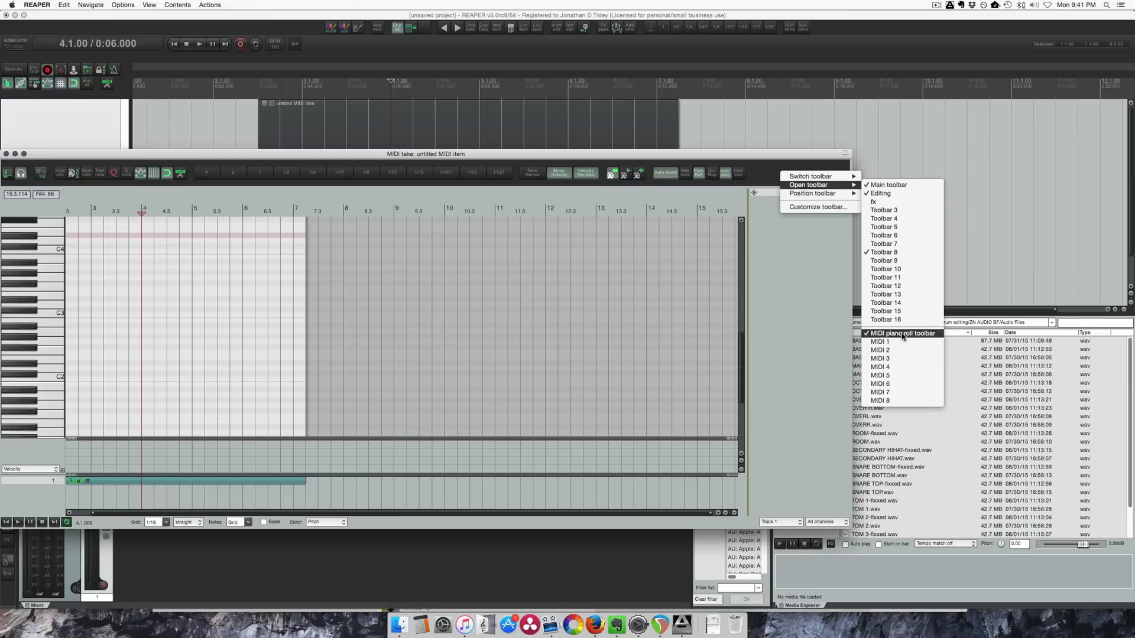
pyautogui.moveTo(757, 169)
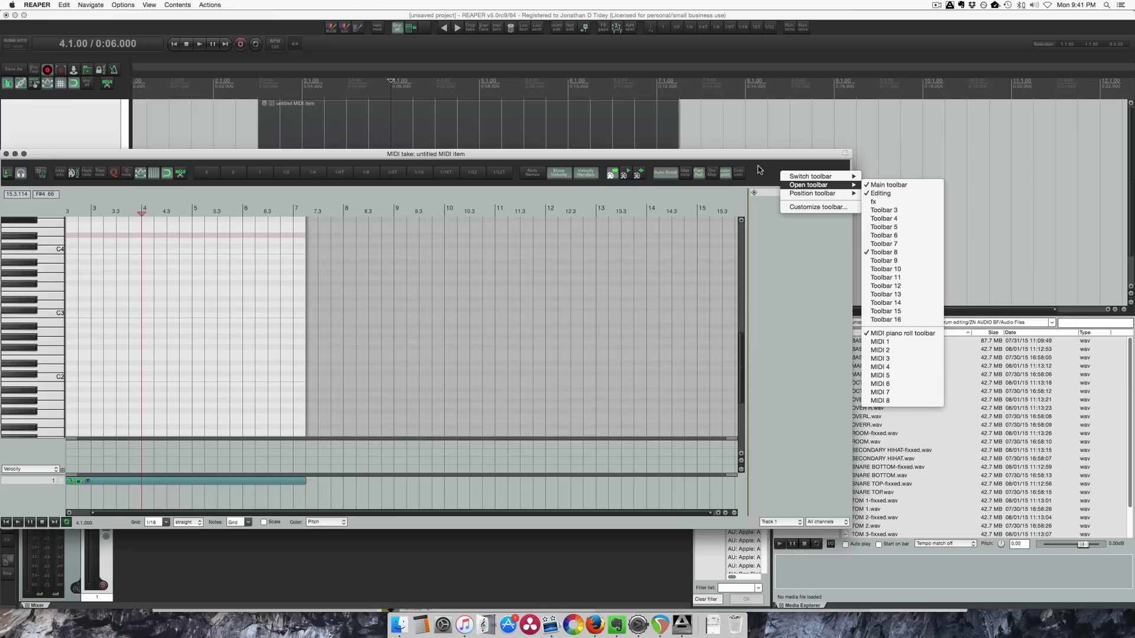